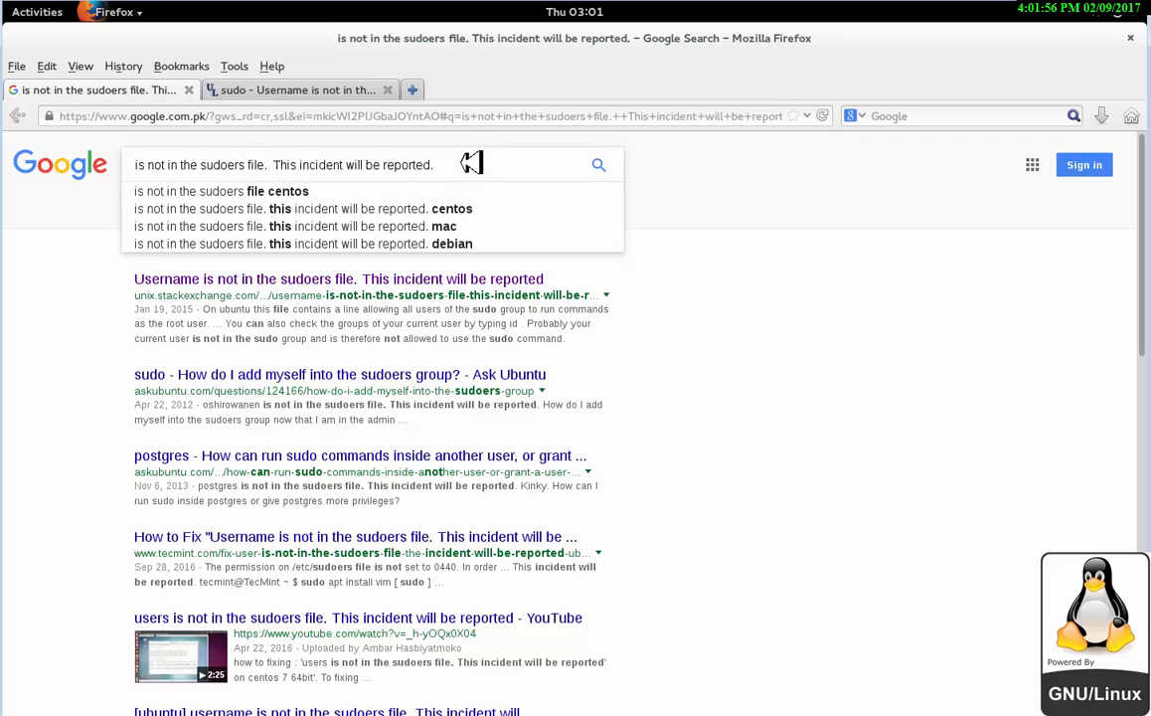
mouse_move(343, 95)
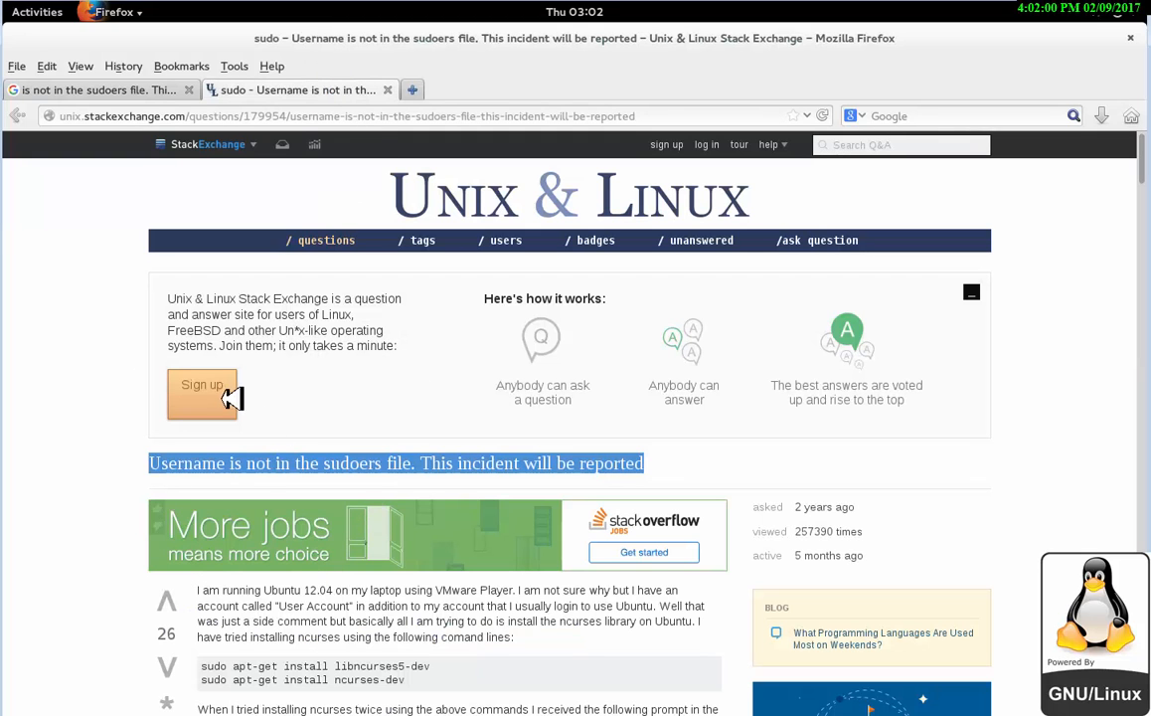
mouse_move(1114, 40)
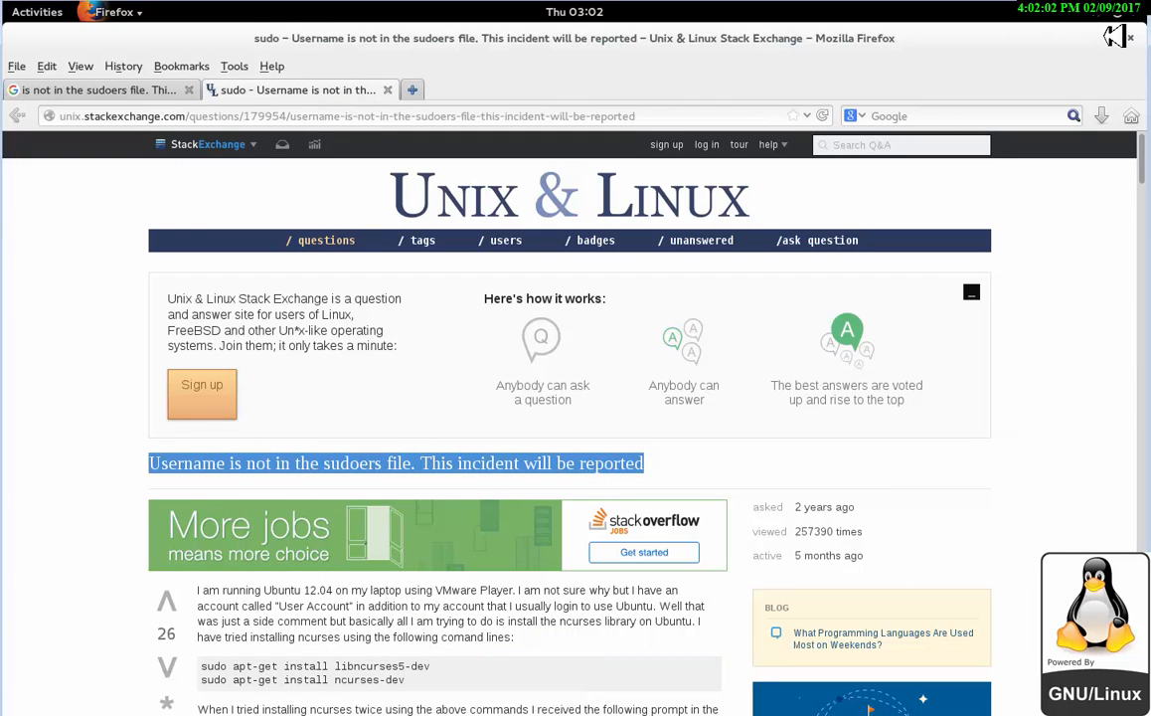
Step: Close the Firefox window holding the two sudoers-error search tabs
click(1128, 38)
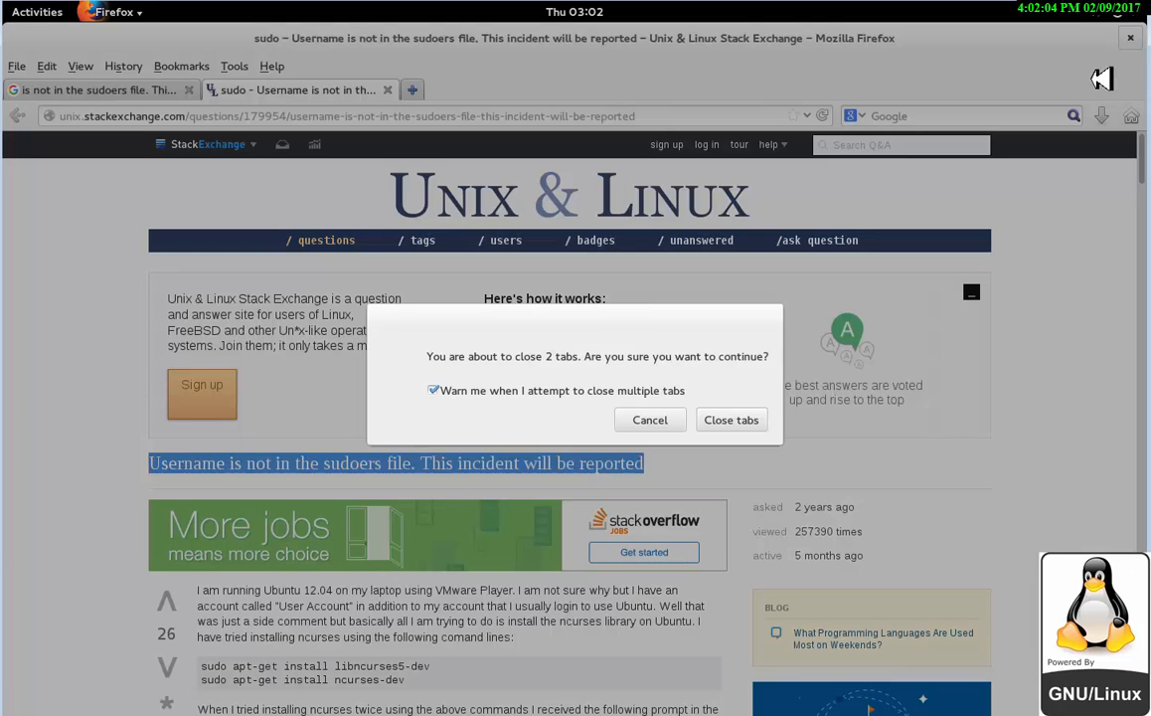
Step: Confirm closing both Firefox tabs, then open the Users panel in Settings
click(731, 420)
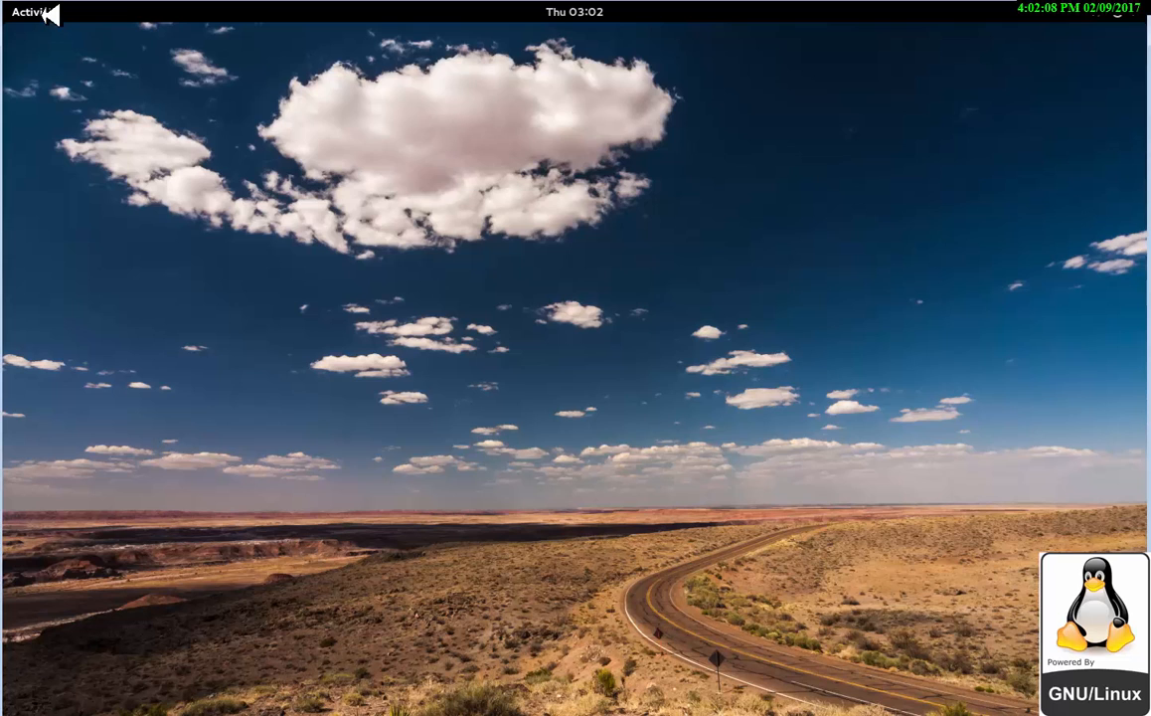
click(30, 13)
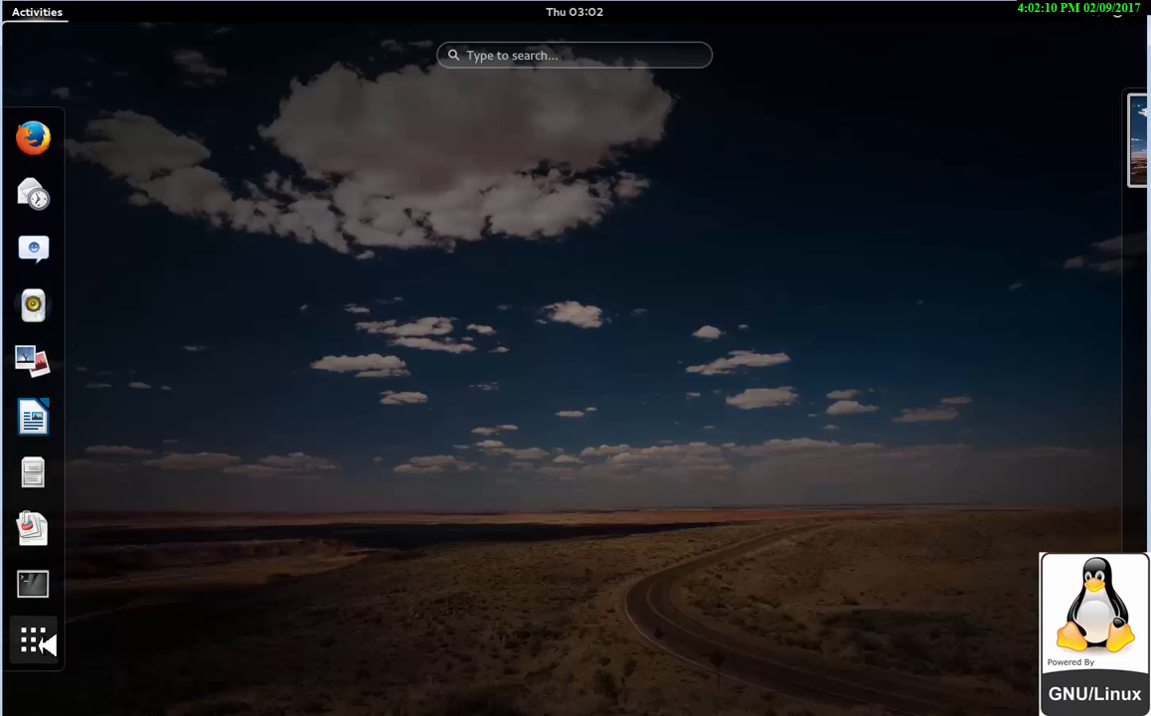
click(33, 641)
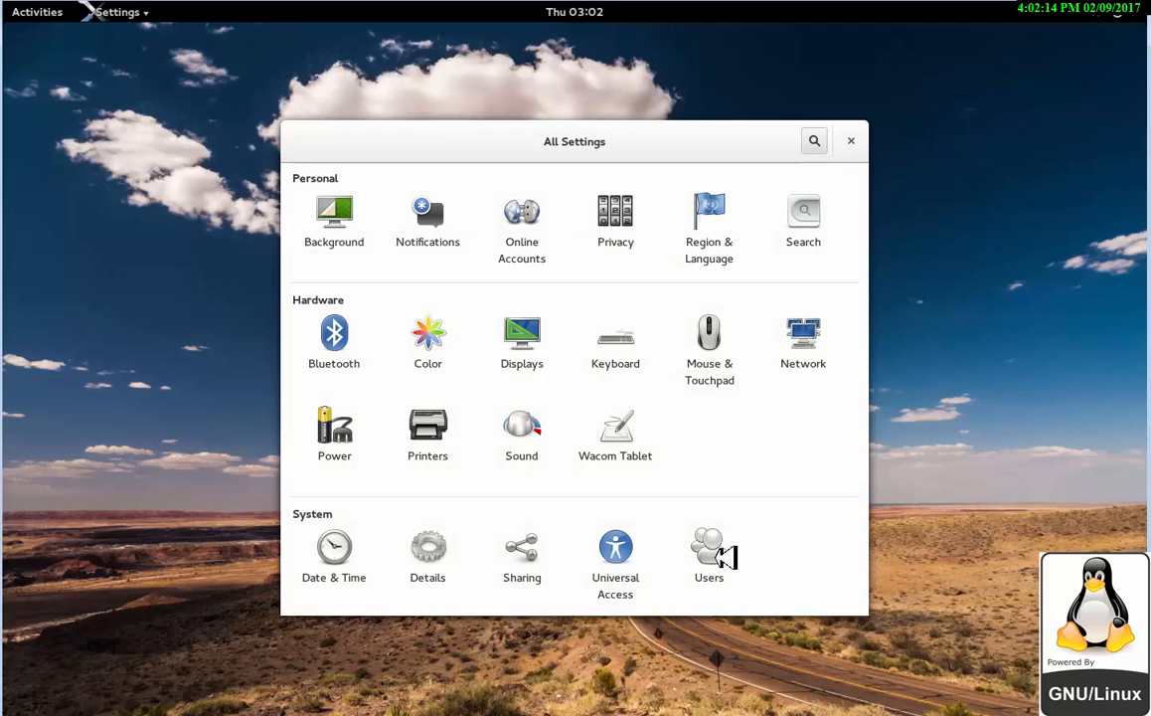
click(707, 545)
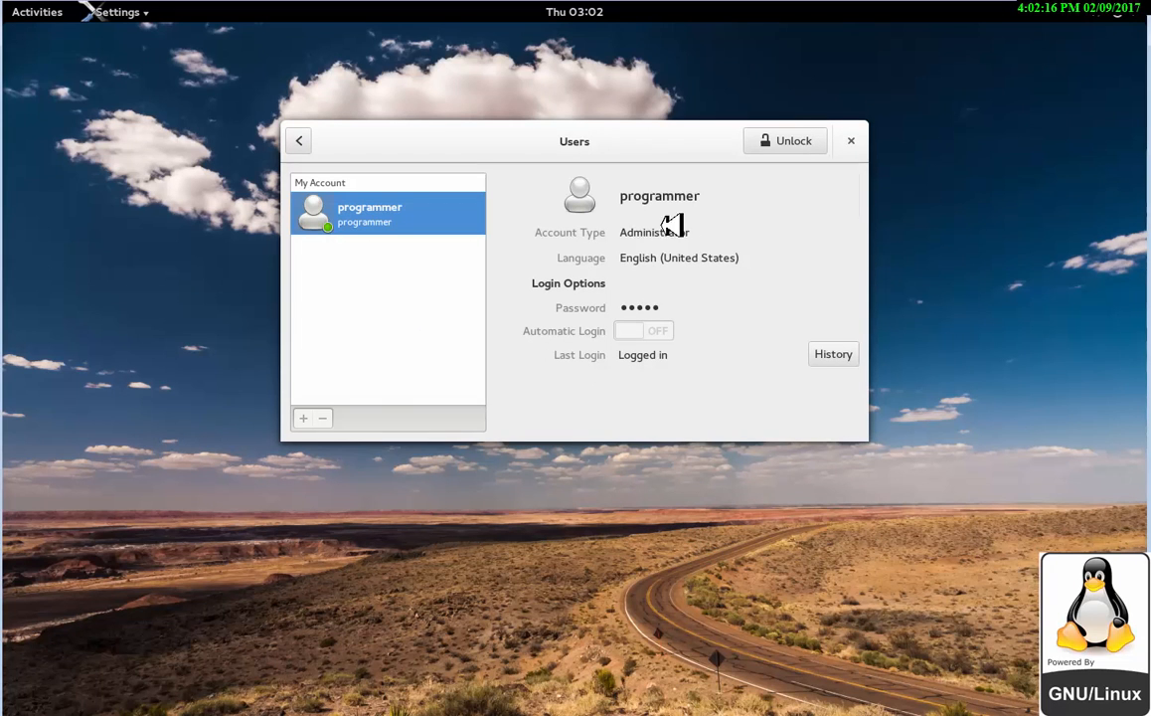
mouse_move(654, 237)
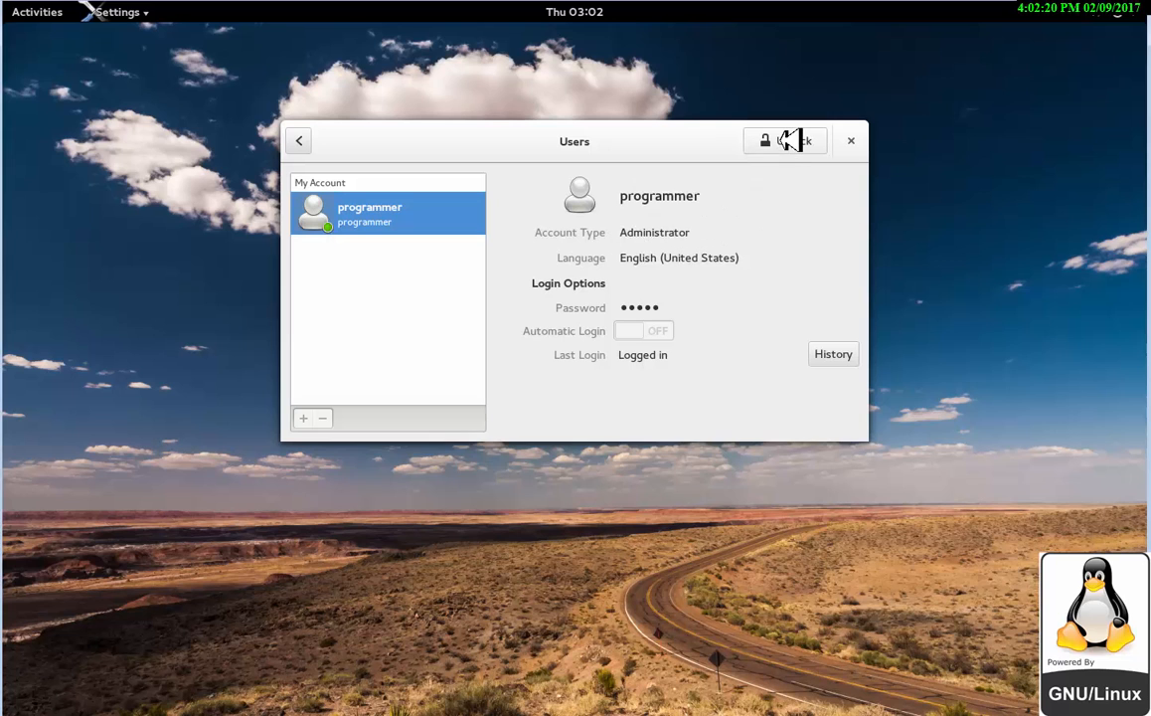
Step: Unlock the Users panel by authenticating with the account password
click(785, 140)
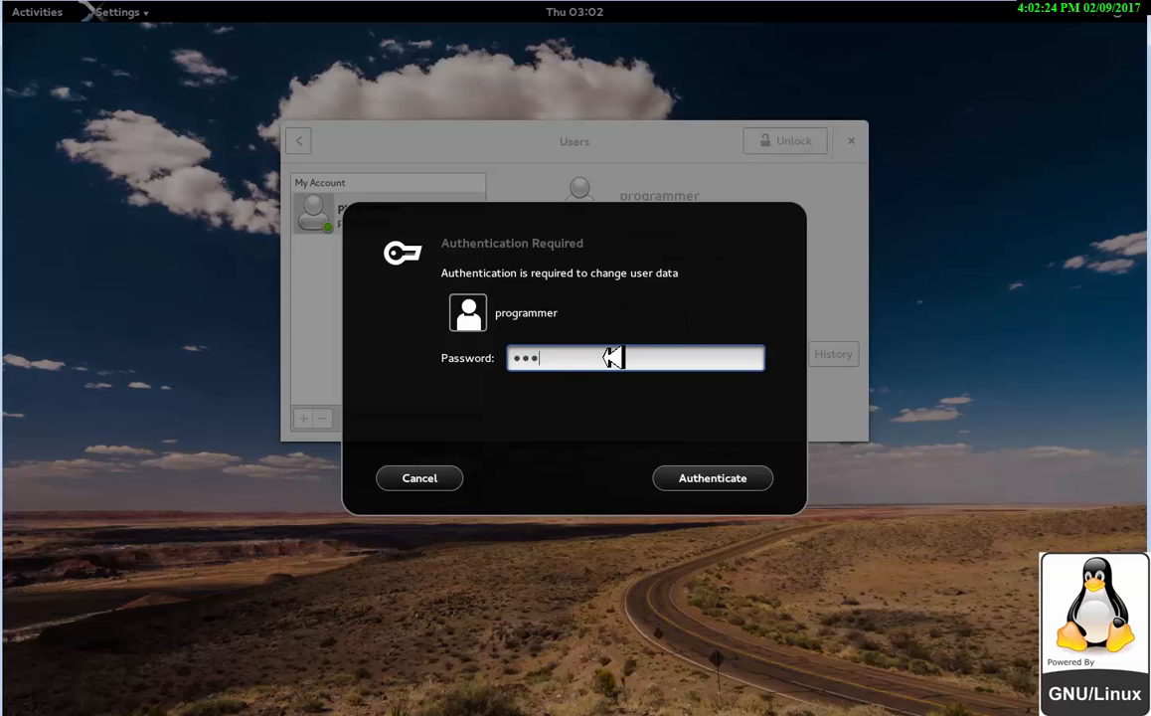
text(password)
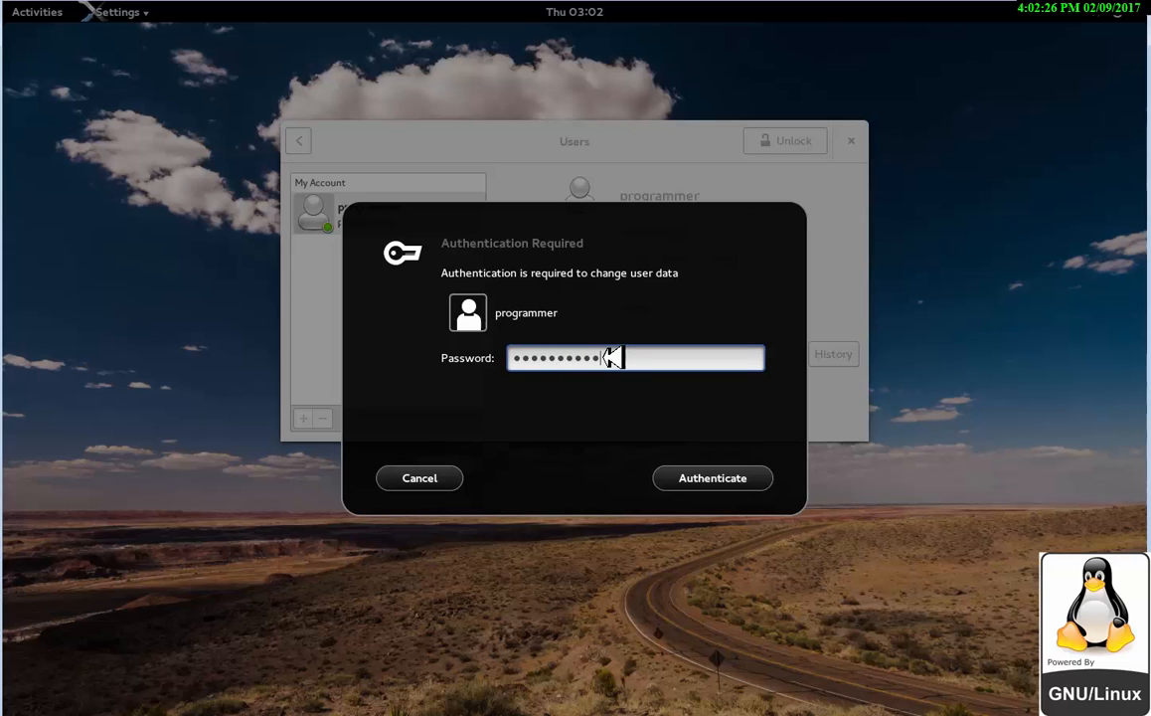
click(712, 477)
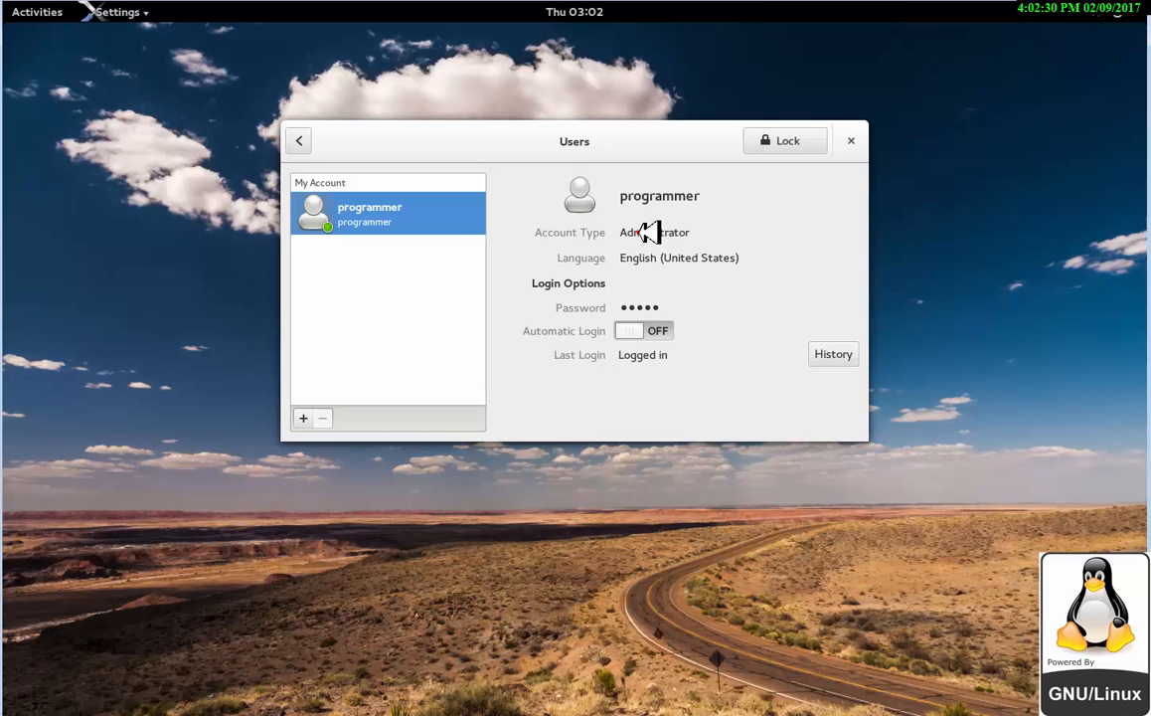
mouse_move(666, 230)
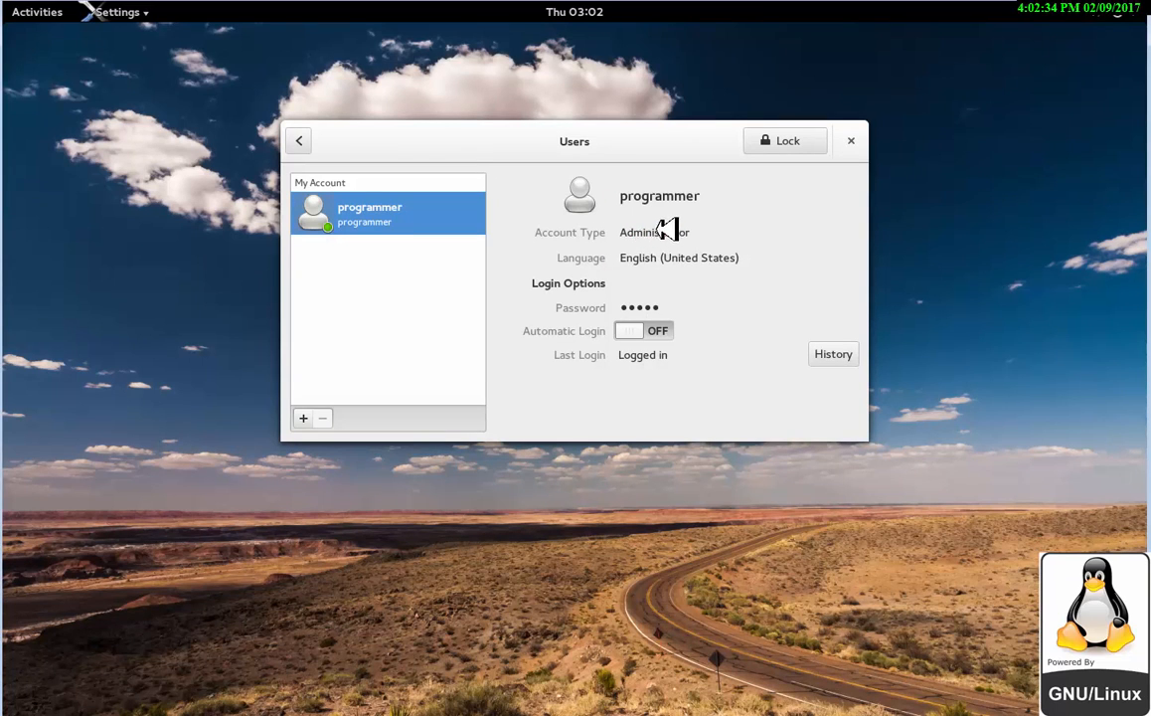
mouse_move(646, 231)
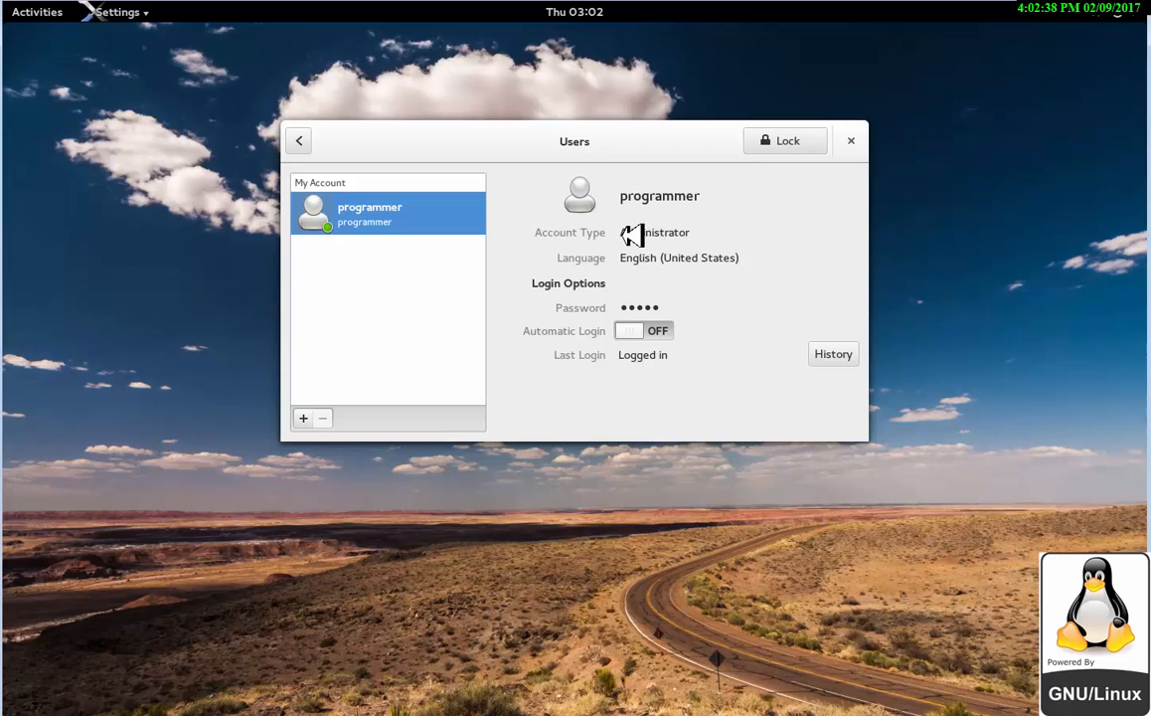
mouse_move(621, 237)
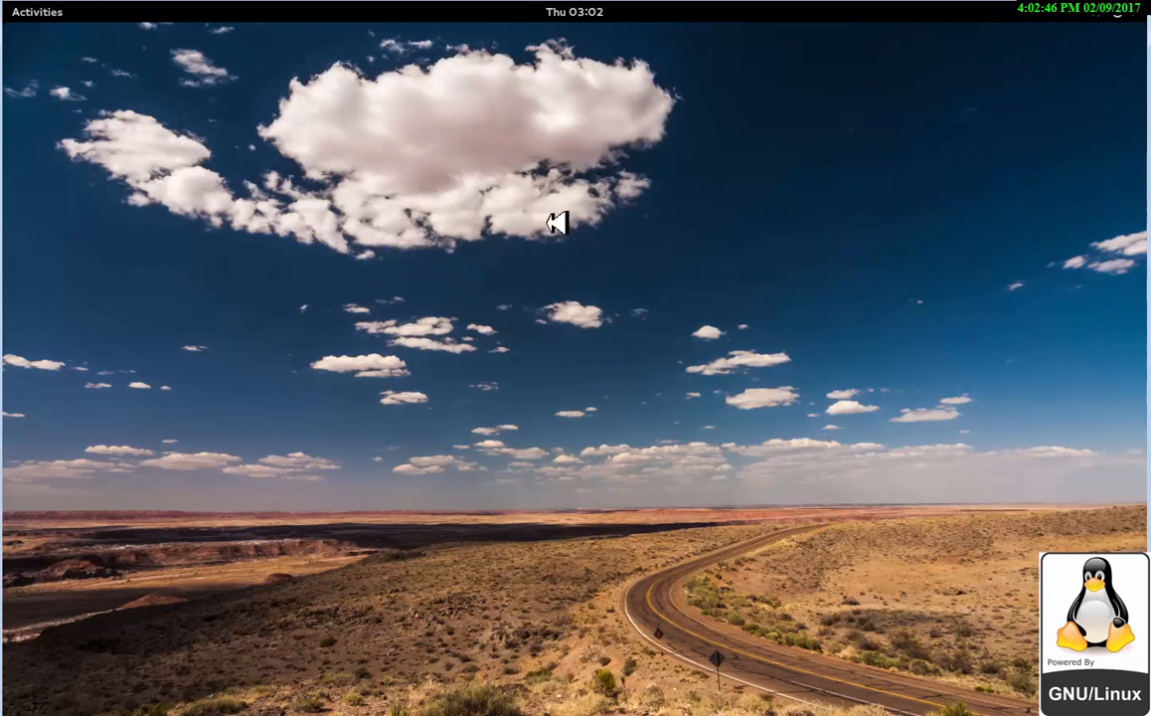
Step: Launch a Terminal window from the Activities dash
click(37, 13)
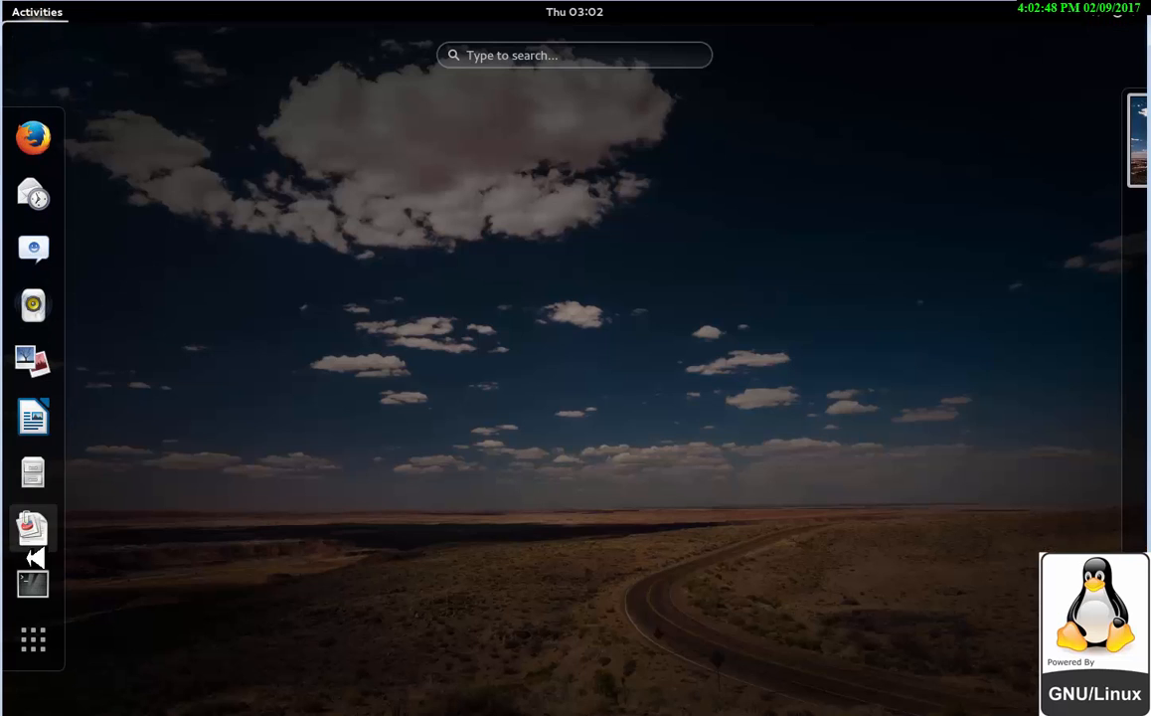
click(31, 583)
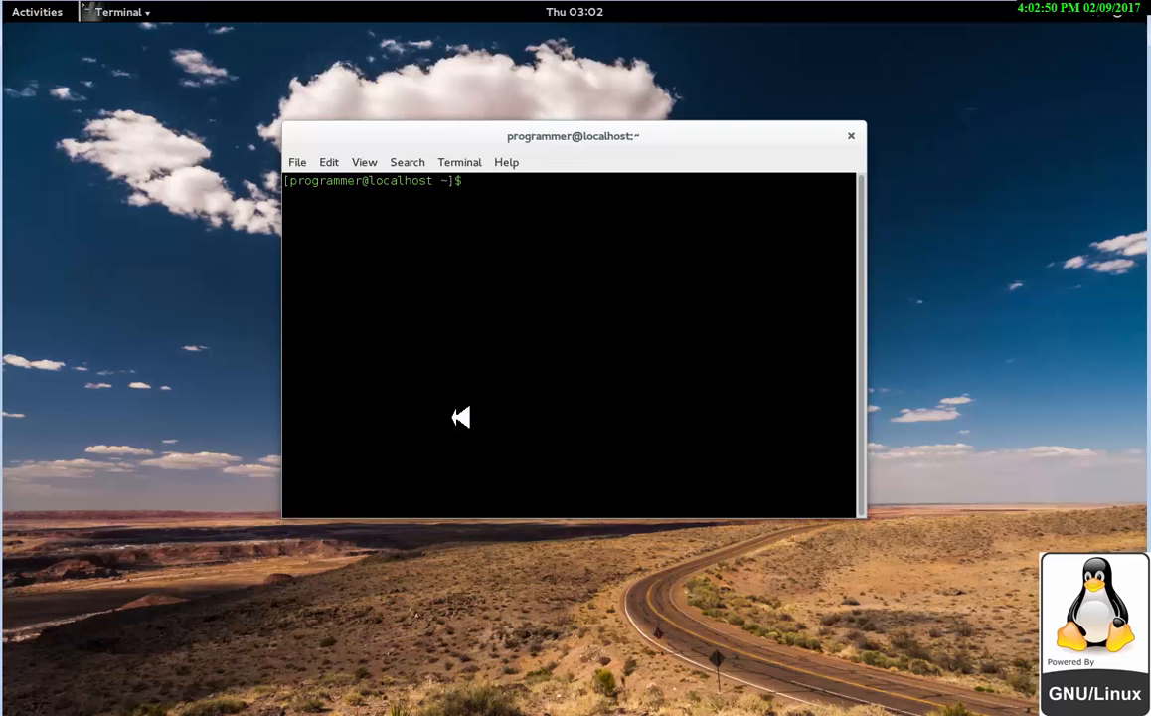
Step: Run 'sudo yum install cairo-dock', resolving 1 package plus 19 dependencies
text(sudo yum install cairo-dock)
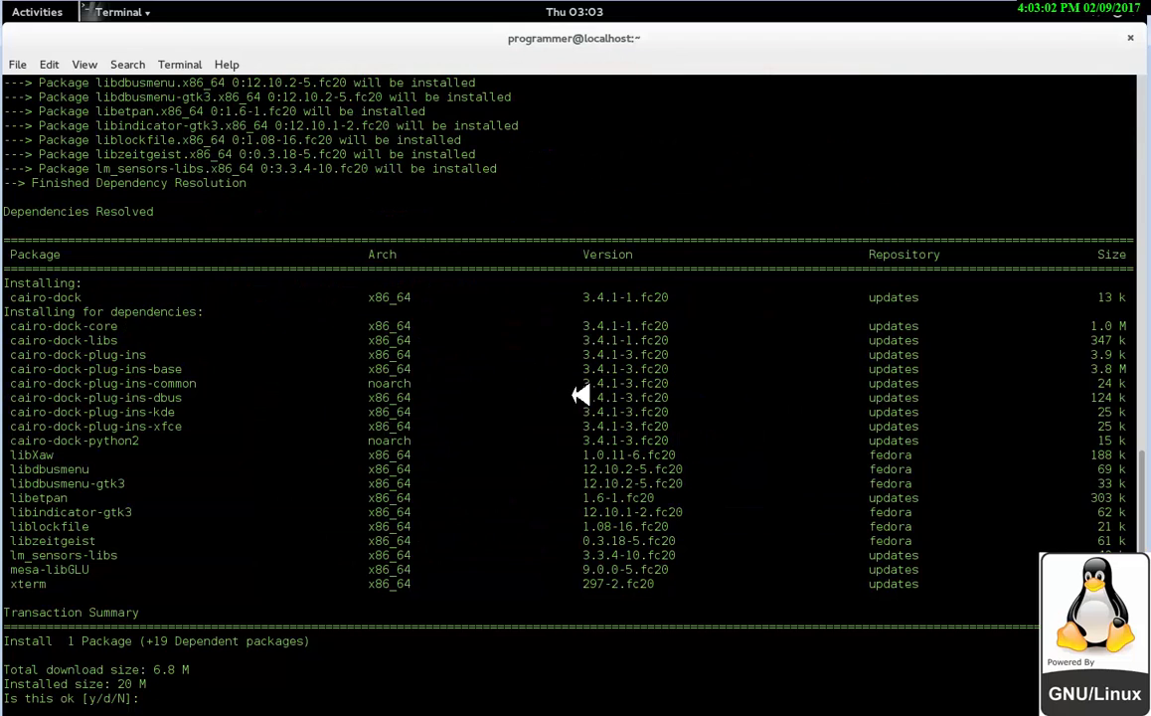
mouse_move(278, 682)
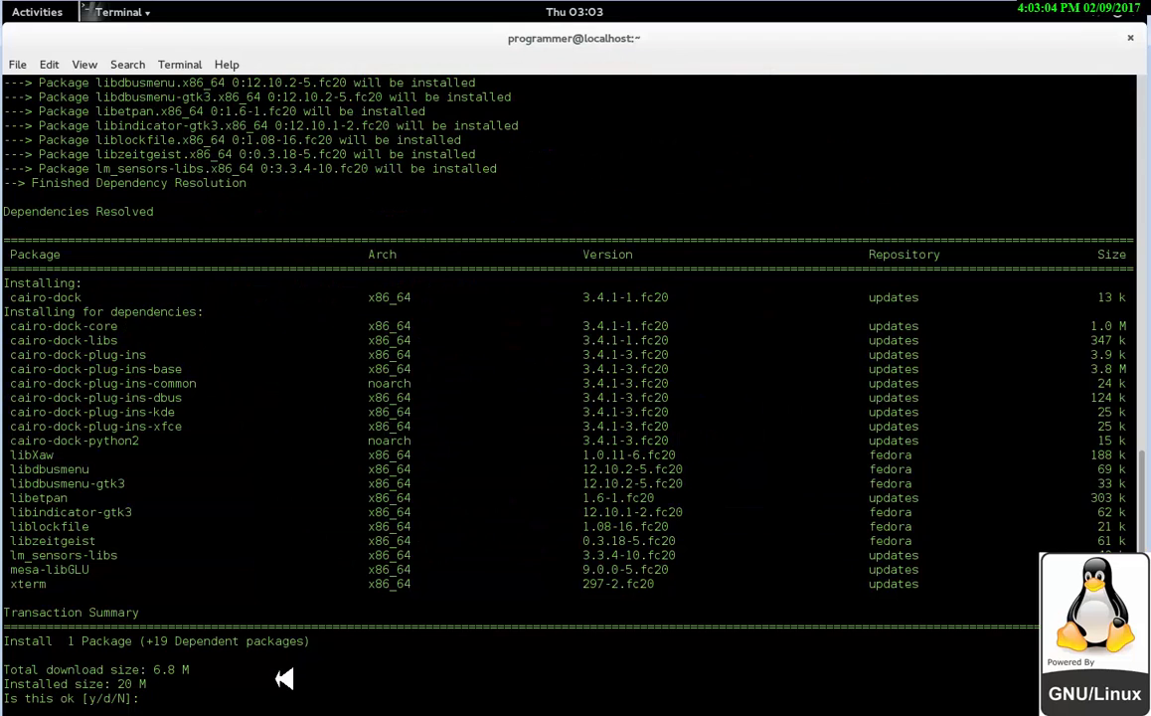
Step: Approve the cairo-dock transaction with 'y' so the 20 packages start downloading
text(y)
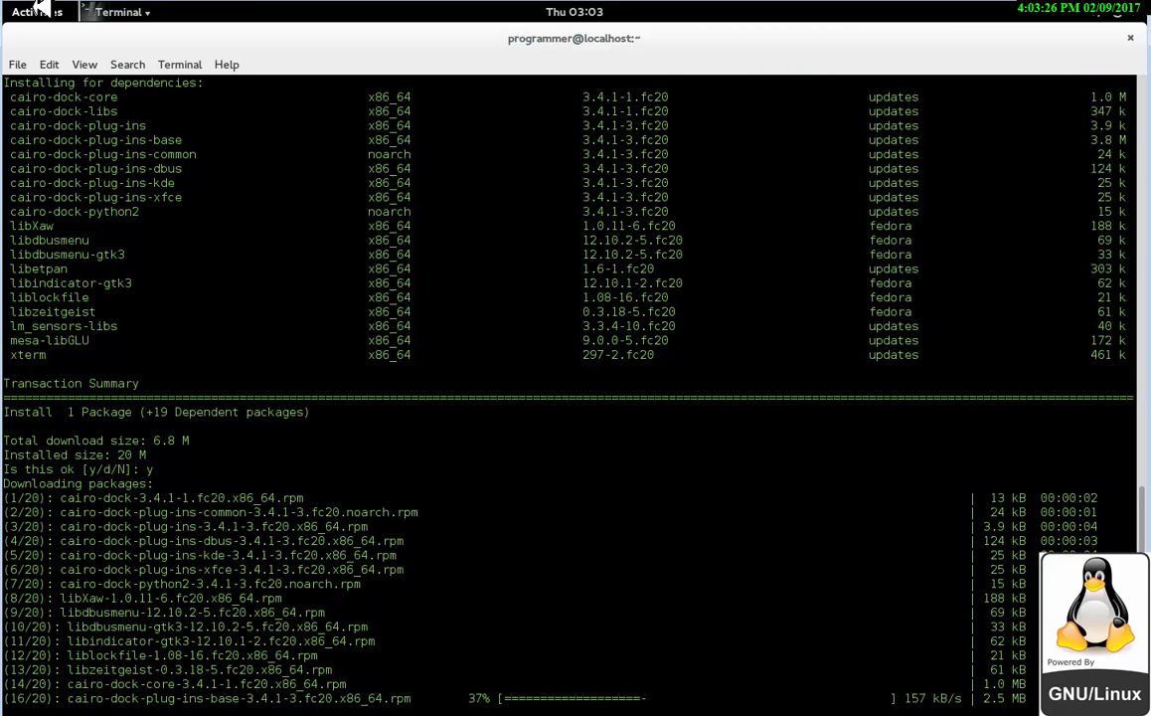
click(28, 11)
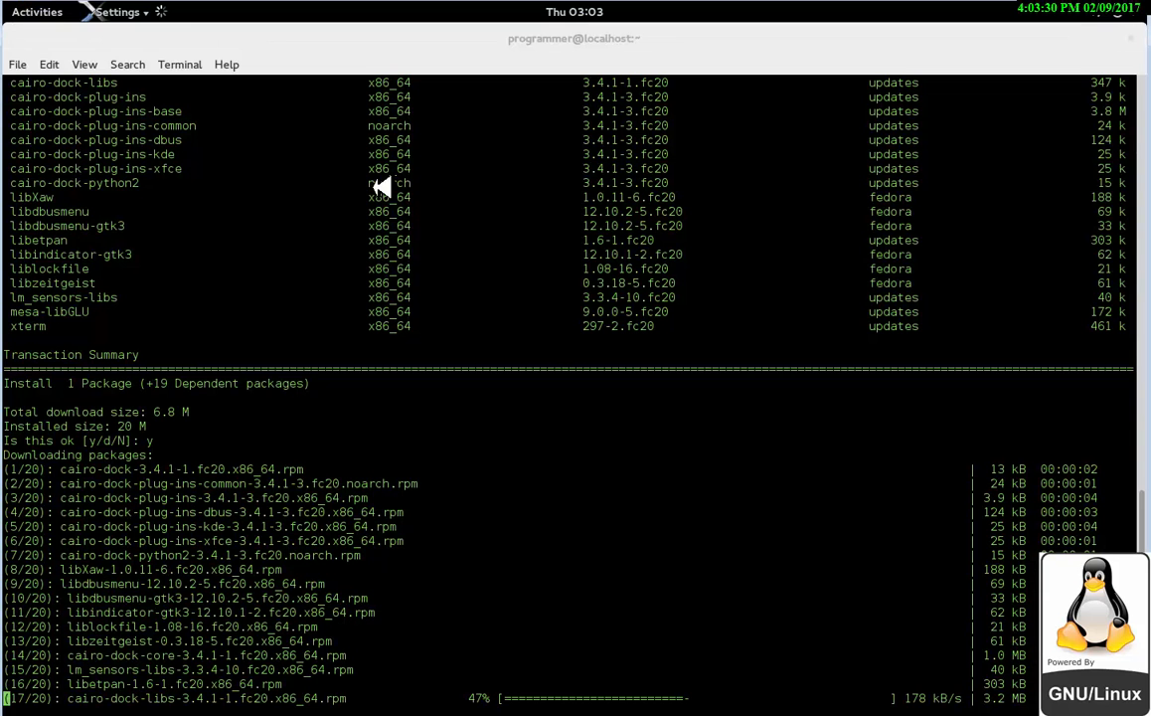
click(117, 13)
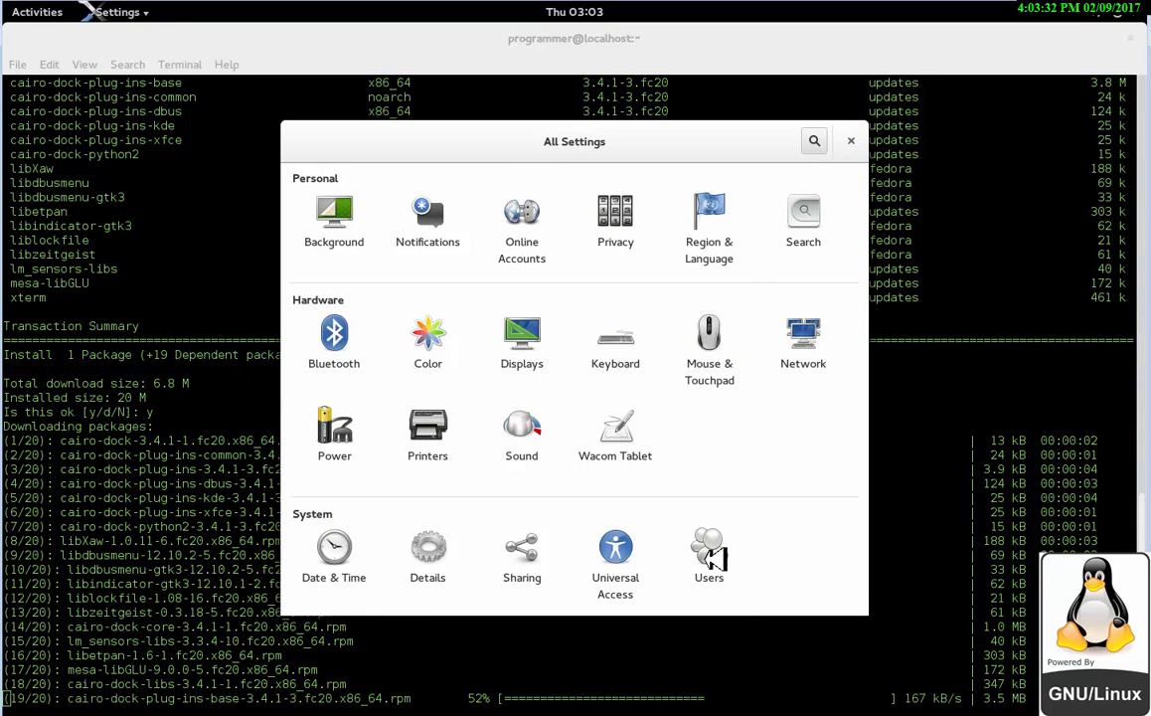
click(709, 547)
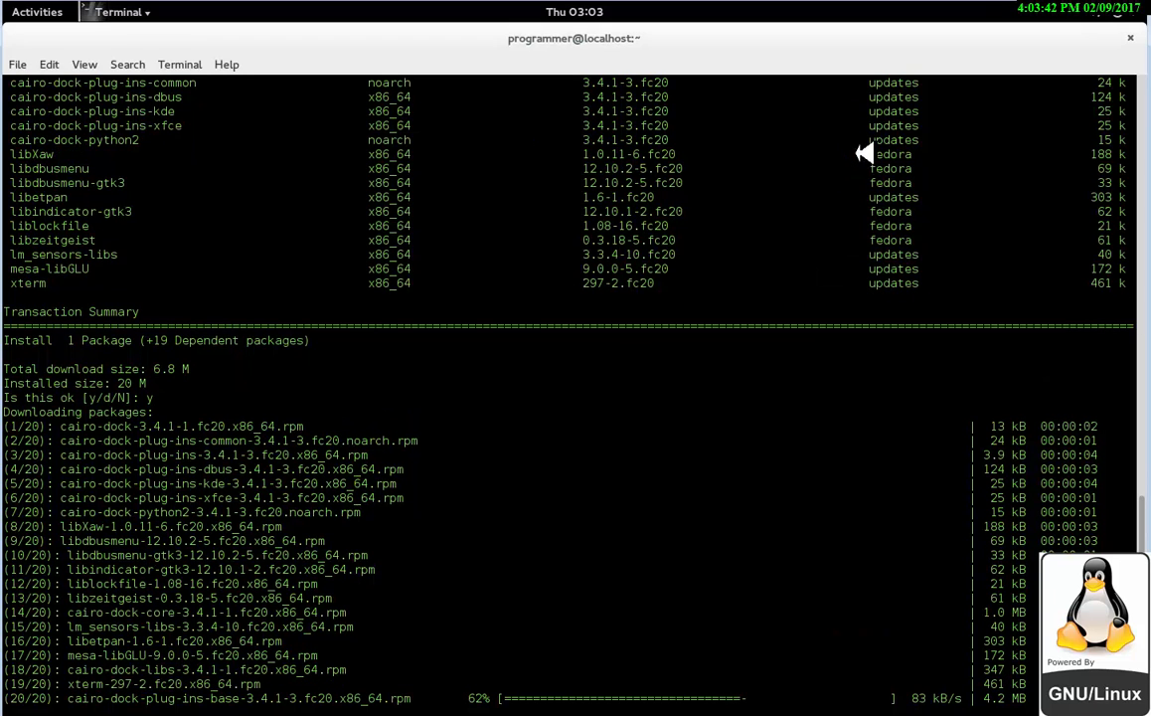
mouse_move(617, 327)
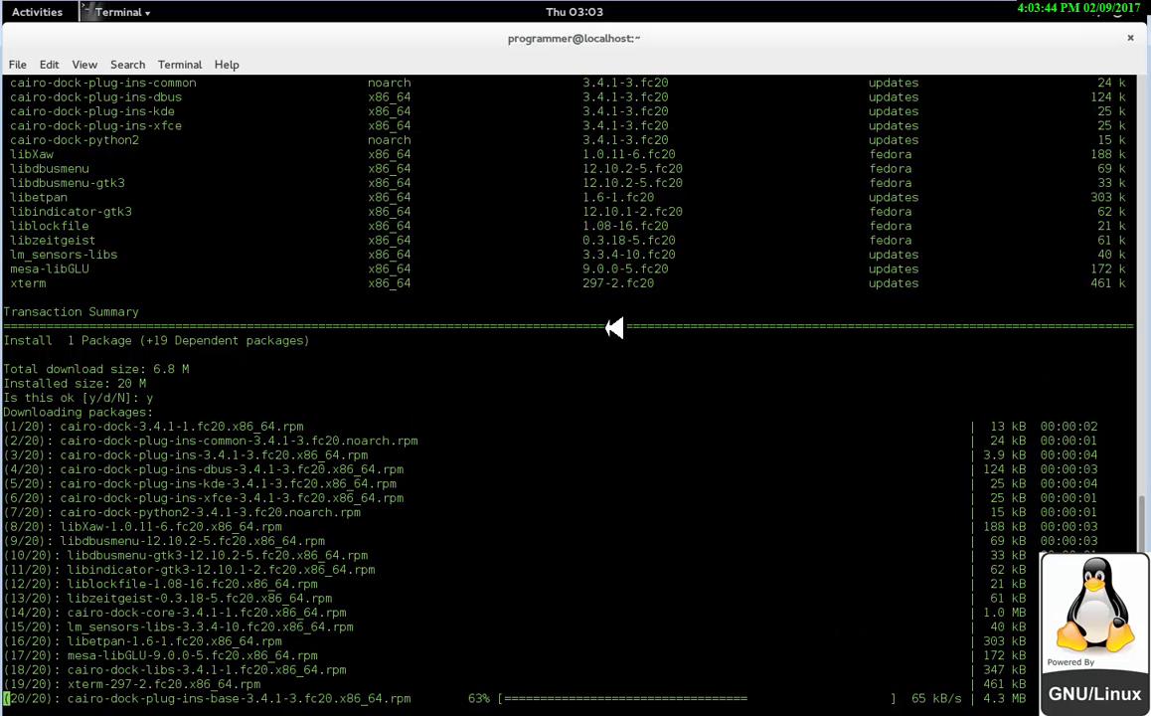